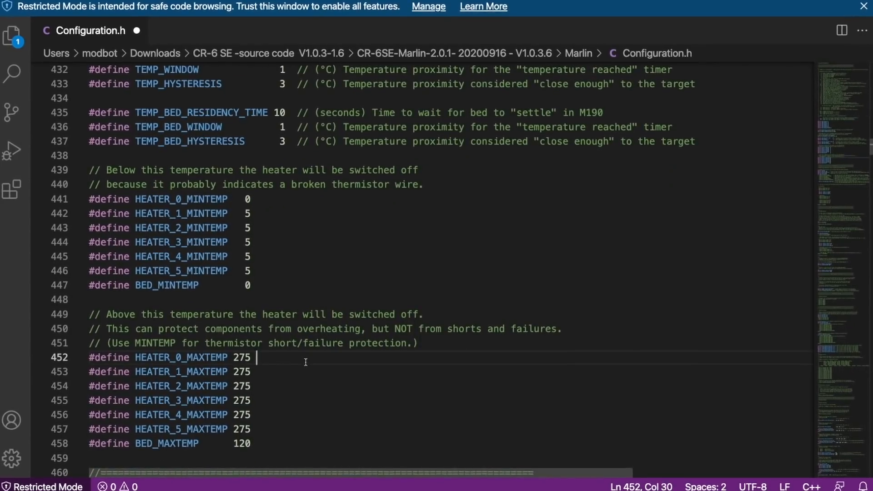
Add the comment '//Max temp is 15 below what is set' after HEATER_0_MAXTEMP 275
text(//Max)
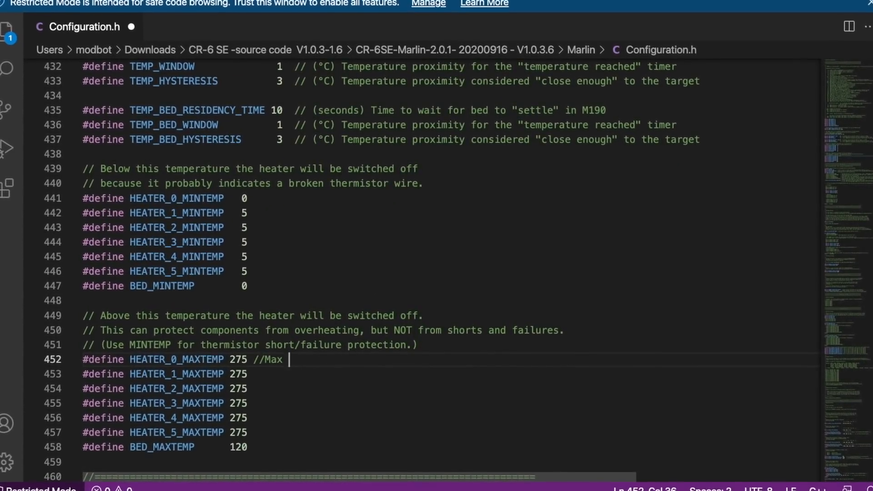
text(temp is 15)
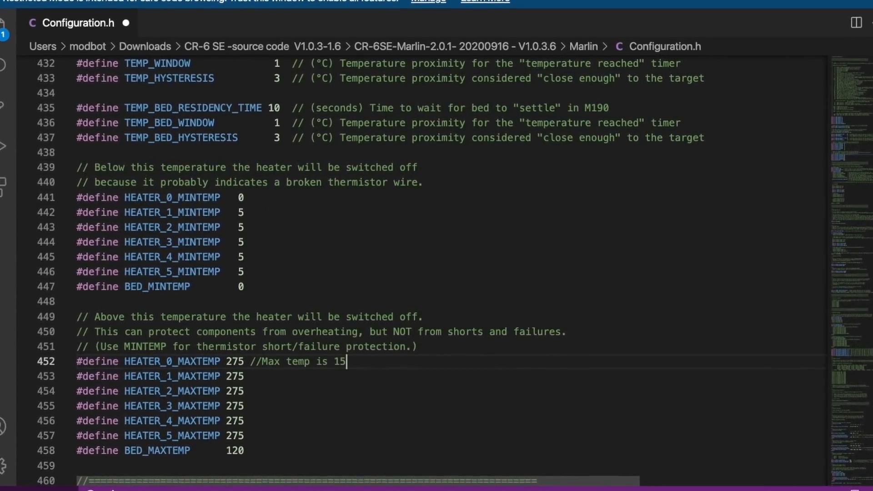
text(below what is set)
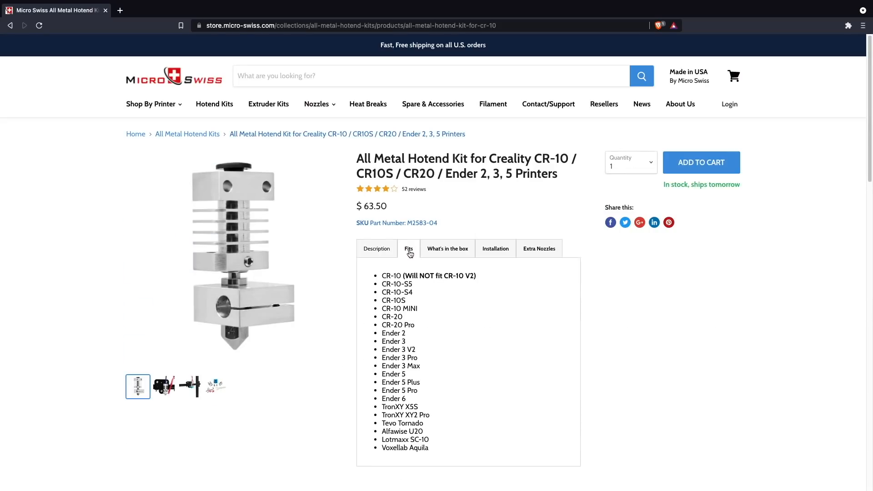
Show the CR-6 SE hotend kit's Fits list: CR-6 SE and CR-6 SE MAX
scroll(down, 3)
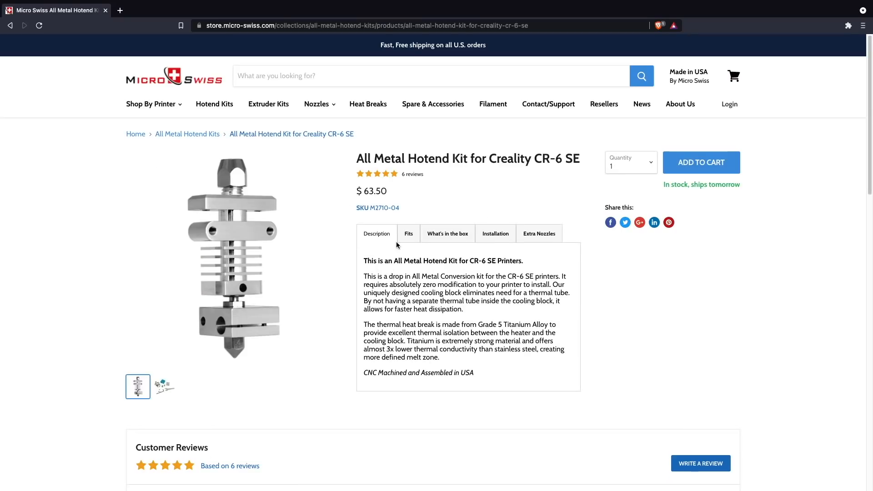
click(409, 234)
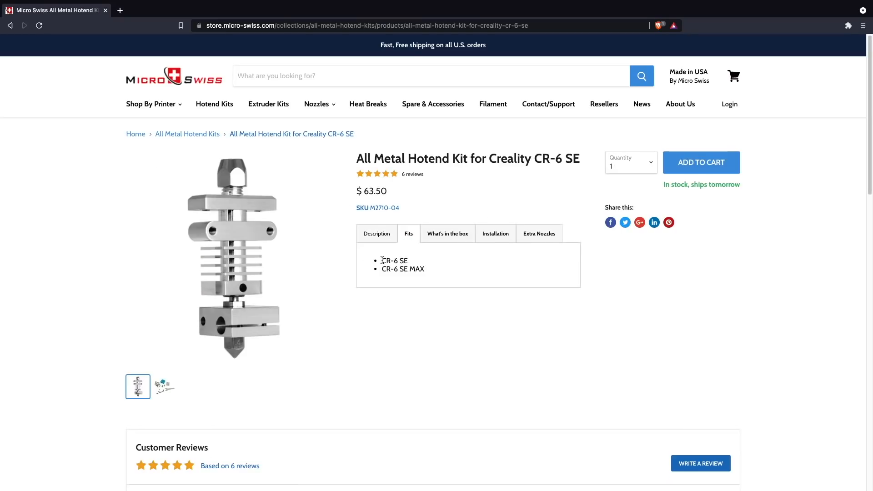
mouse_move(227, 241)
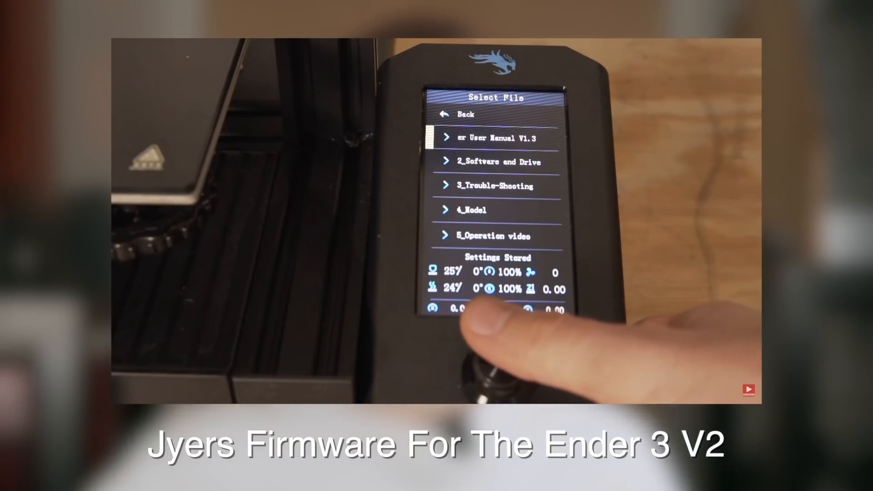
scroll(down, 3)
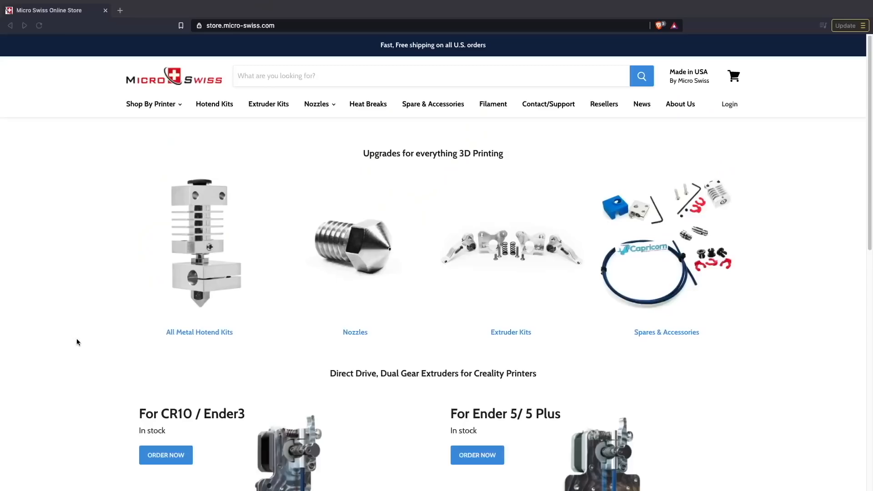
Reach the Nozzles page showing brass, A2 hardened and M2 steel nozzles with the size table
scroll(down, 3)
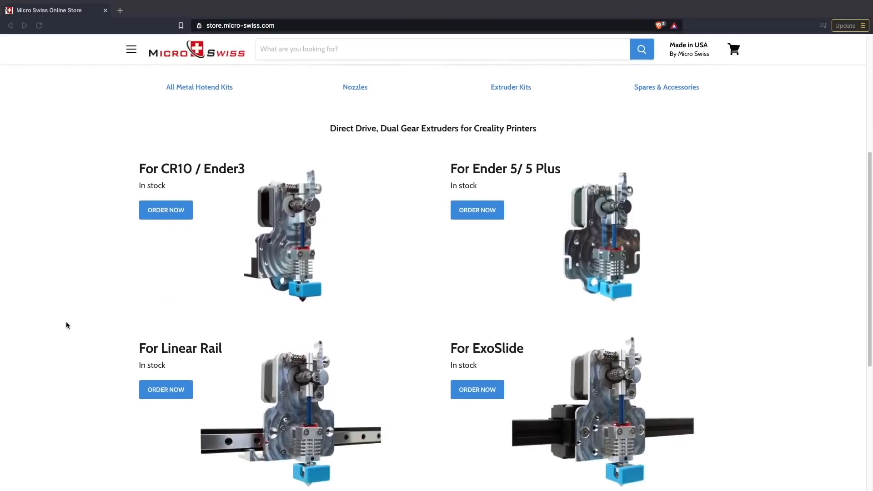
click(151, 104)
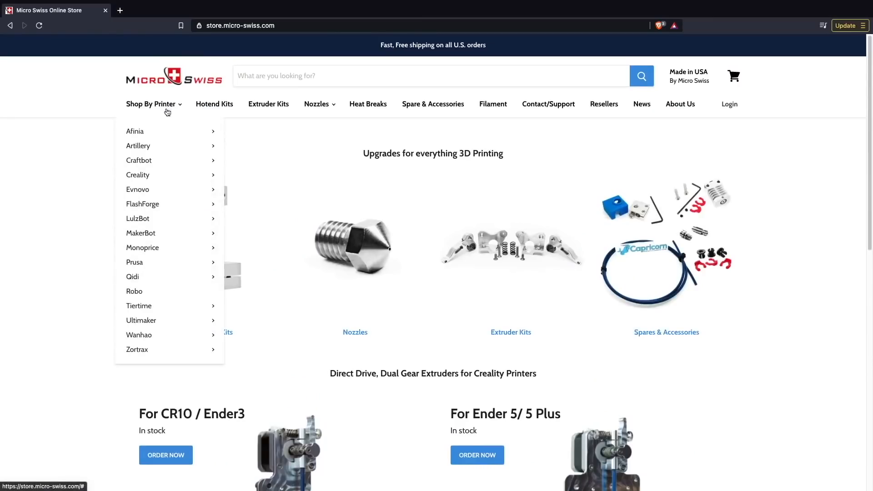
mouse_move(138, 160)
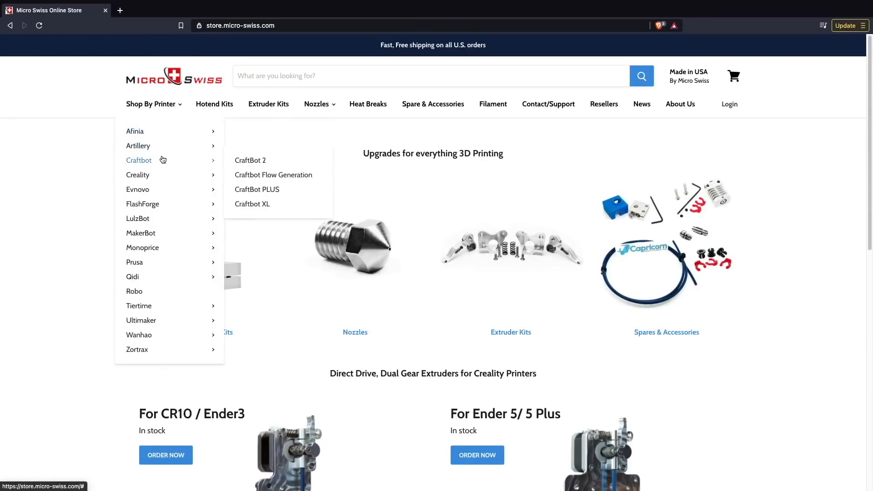
mouse_move(137, 175)
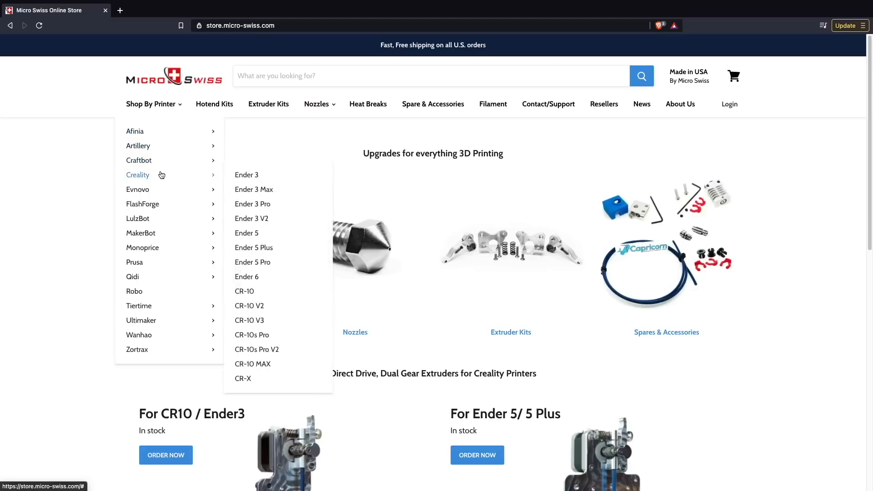
click(214, 104)
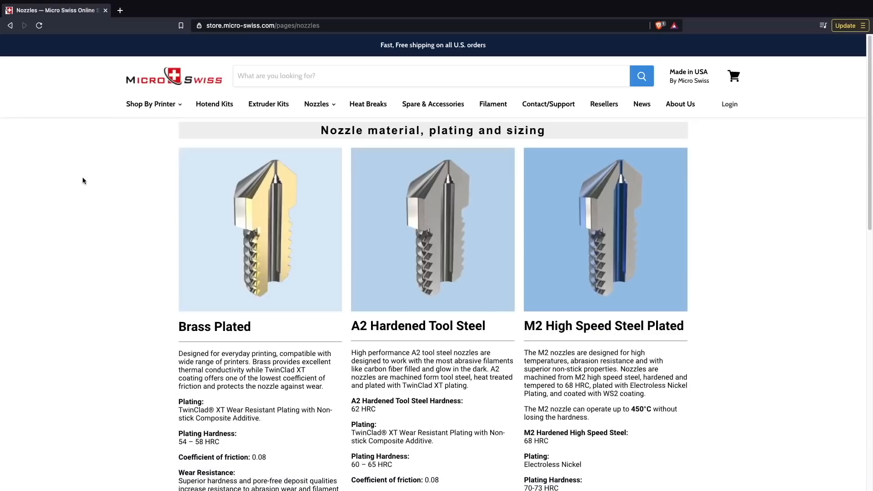
scroll(down, 3)
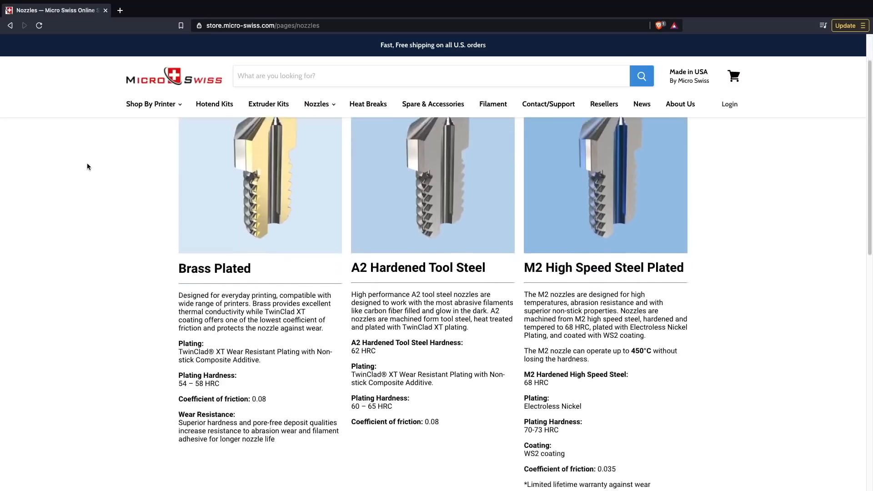
scroll(down, 3)
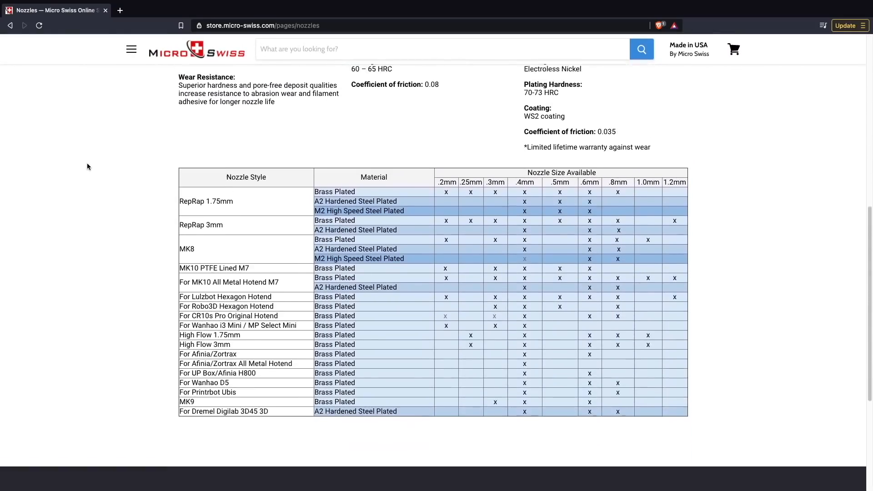